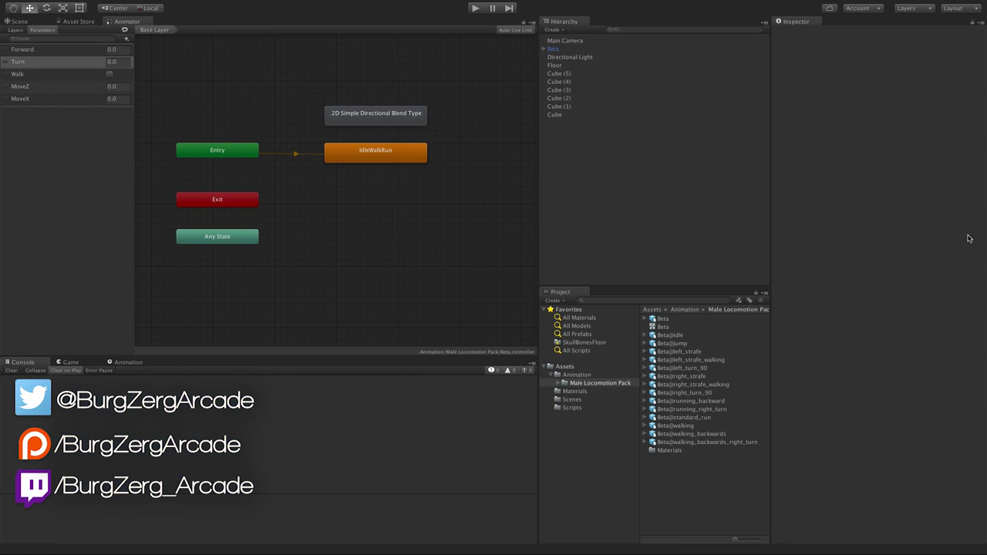
{"action": "mouse_move", "coordinate": [619, 179]}
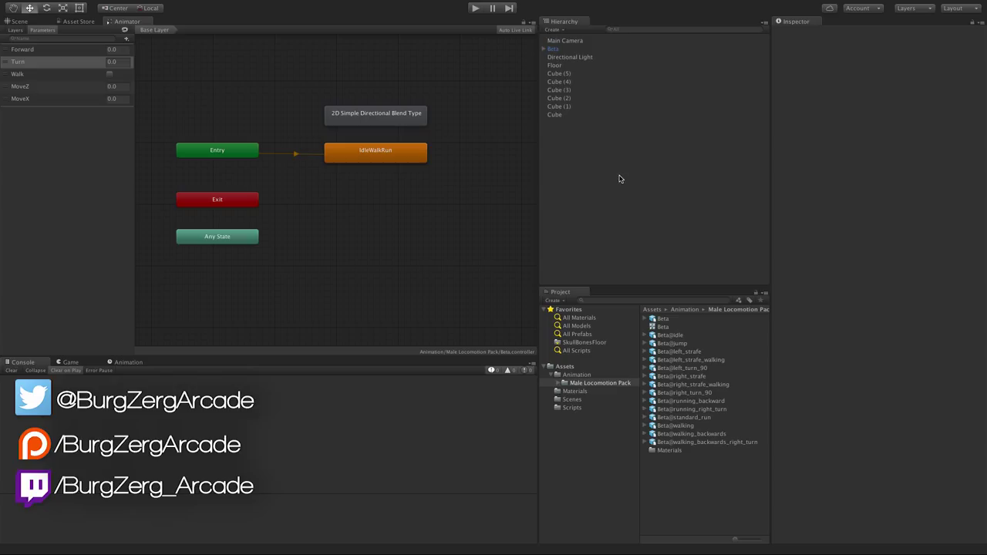
Create a state from a new blend tree and name it '2D Freeform Directional'.
{"action": "right_click", "coordinate": [351, 204]}
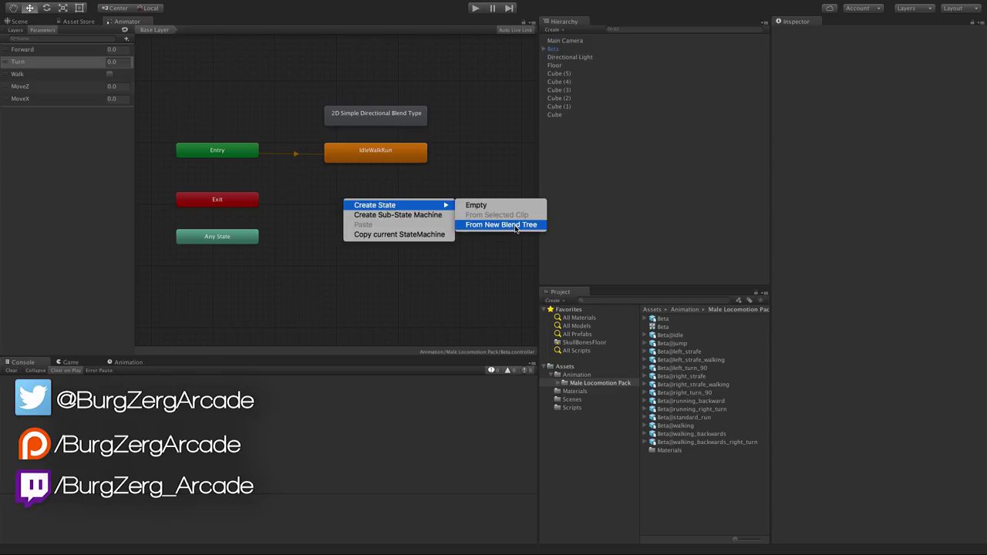
{"action": "left_click", "coordinate": [500, 225]}
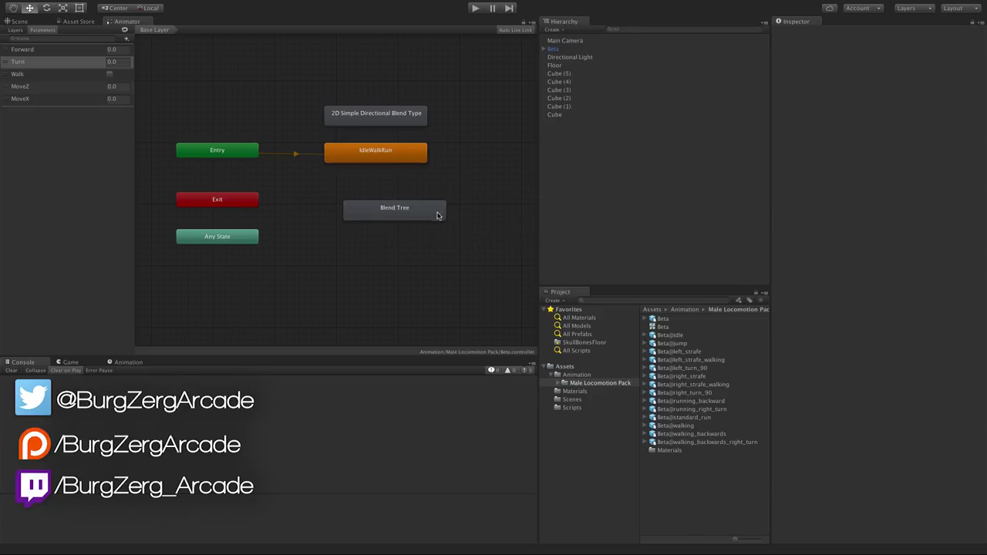
{"action": "left_click", "coordinate": [394, 208]}
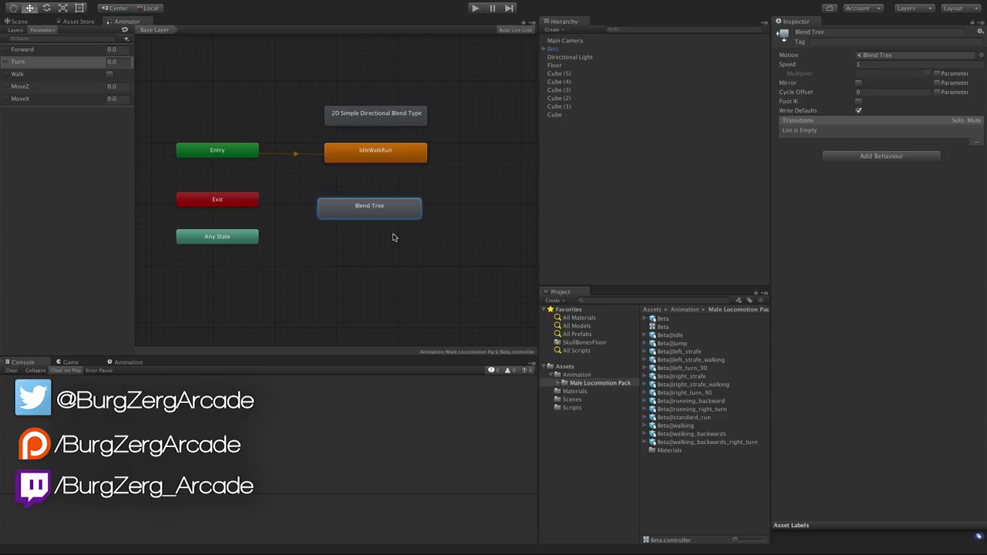
{"action": "mouse_move", "coordinate": [845, 39]}
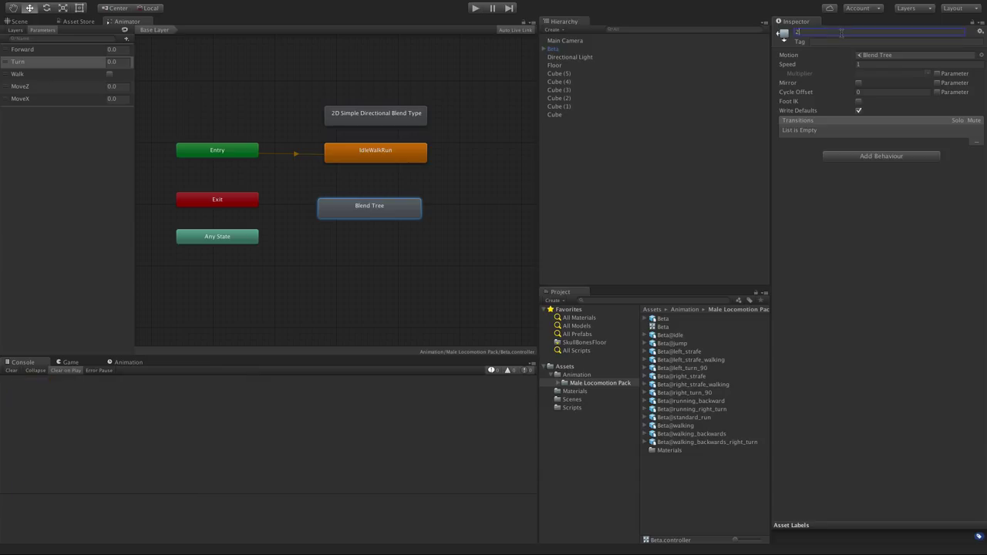
{"action": "type", "text": "2D Freeform Directional"}
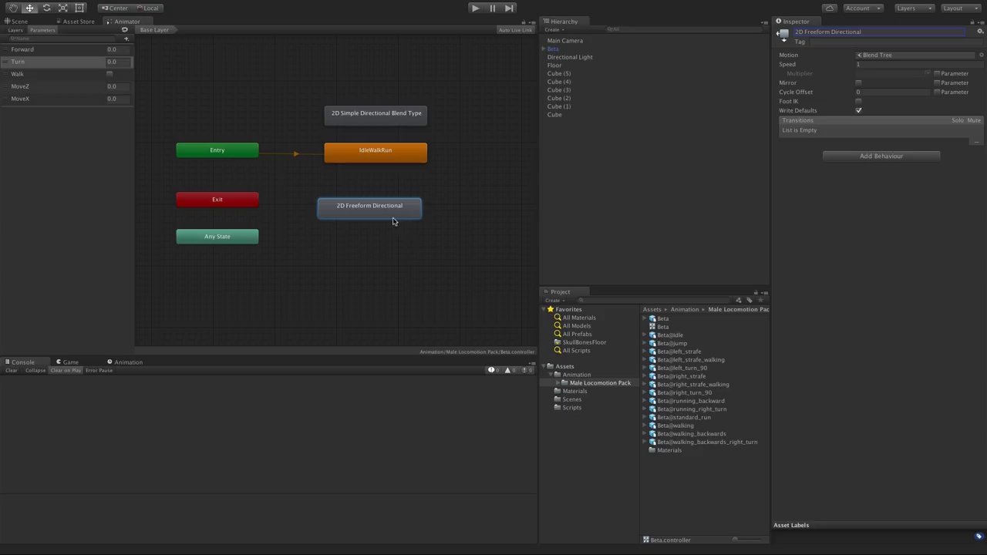
Set the blend type to 2D Freeform Directional and add an empty motion slot.
{"action": "double_click", "coordinate": [369, 205]}
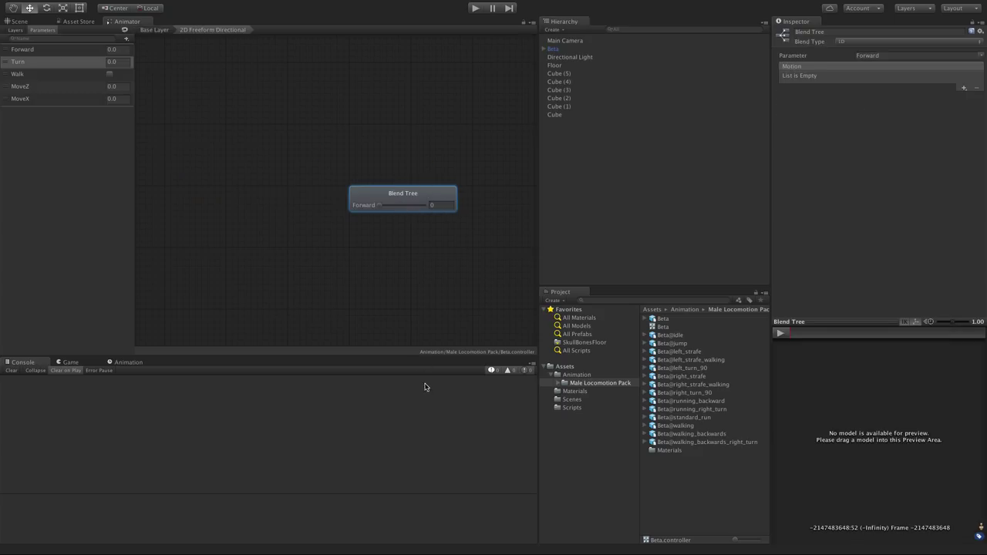
{"action": "left_click_drag", "start_coordinate": [402, 199], "coordinate": [216, 186]}
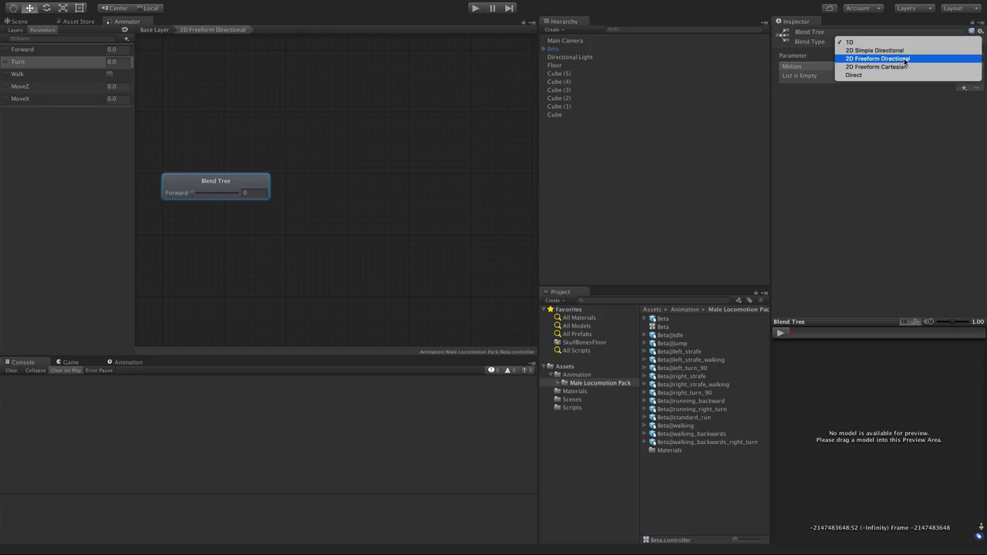
{"action": "left_click", "coordinate": [877, 59]}
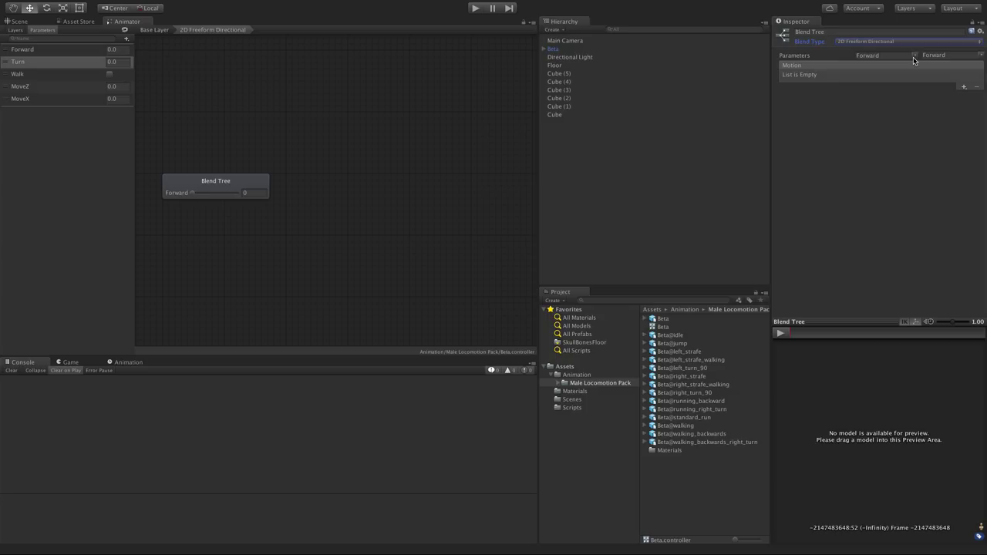
{"action": "mouse_move", "coordinate": [961, 117]}
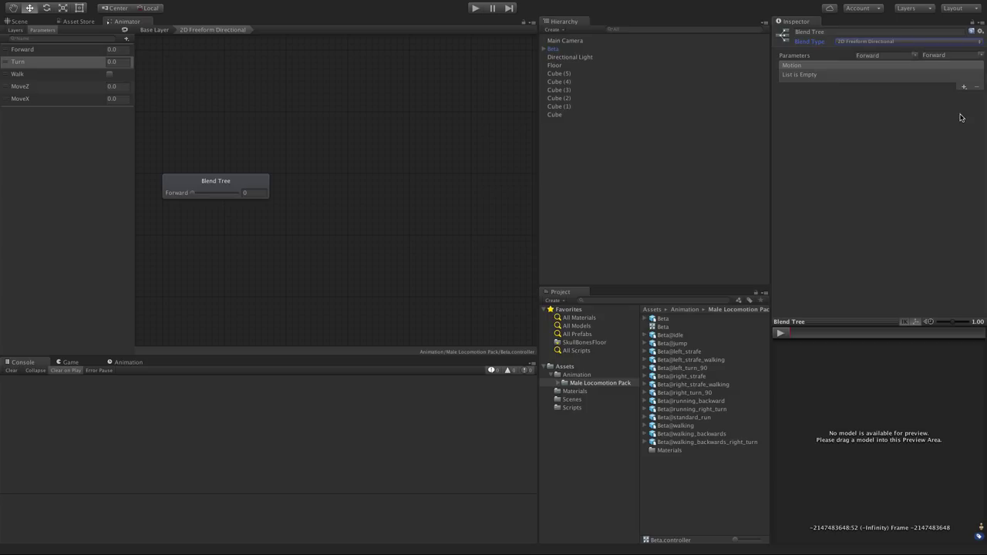
{"action": "left_click", "coordinate": [962, 86]}
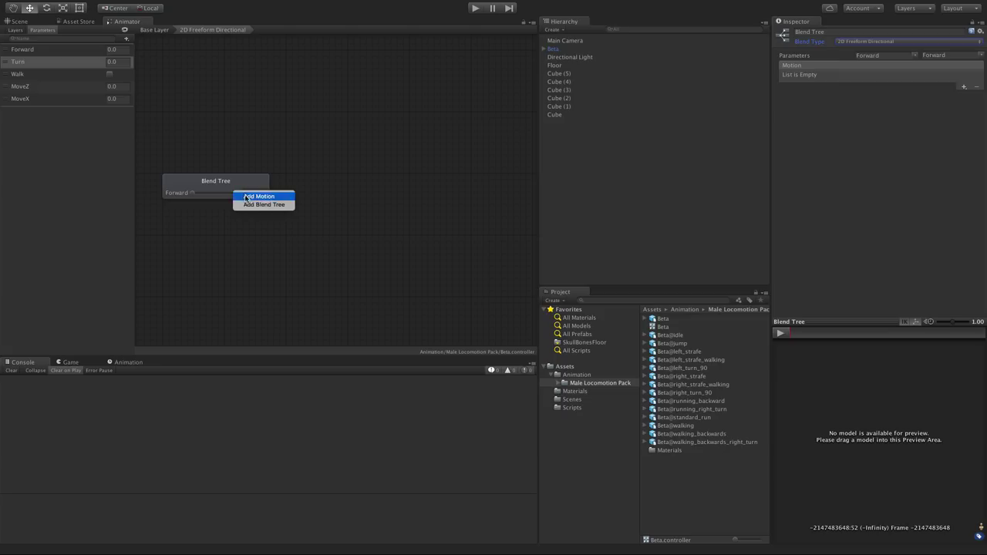
{"action": "left_click", "coordinate": [260, 195]}
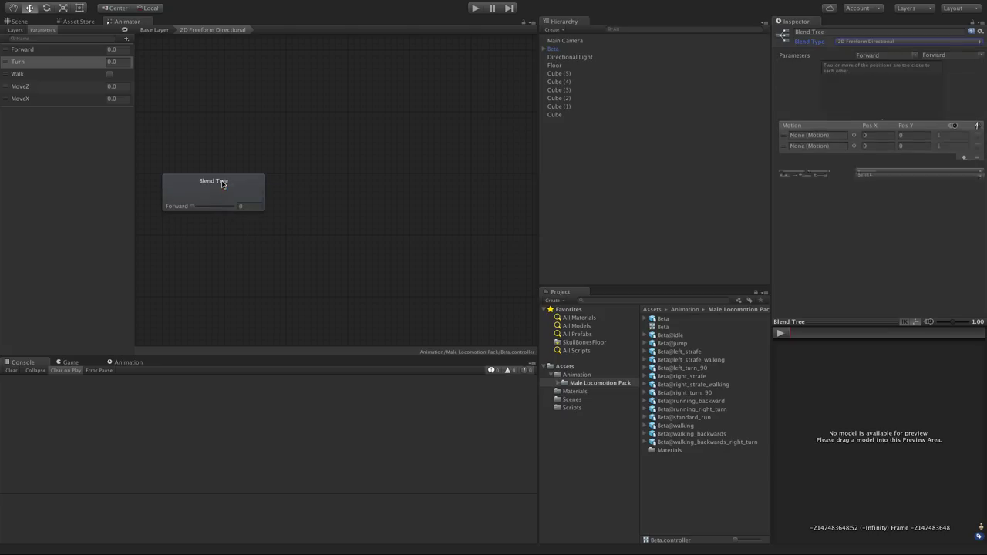
Add a third motion slot and assign the Beta@idle clip to the second slot.
{"action": "left_click", "coordinate": [962, 158]}
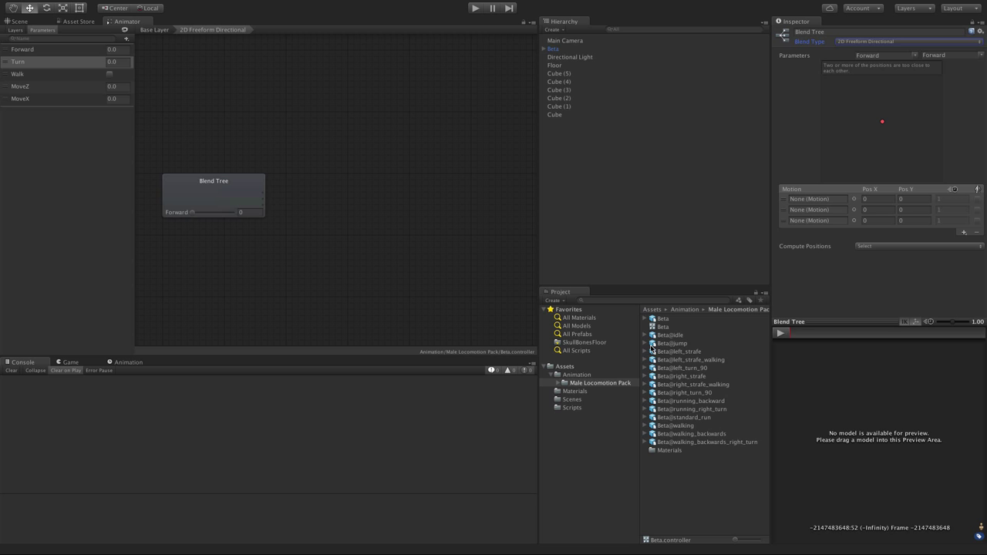
{"action": "left_click", "coordinate": [644, 334]}
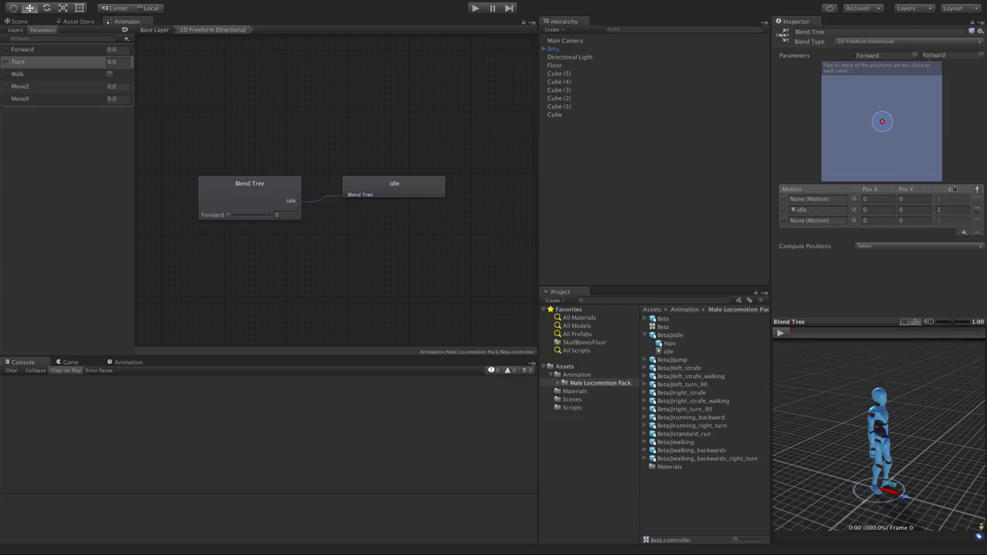
{"action": "mouse_move", "coordinate": [906, 69]}
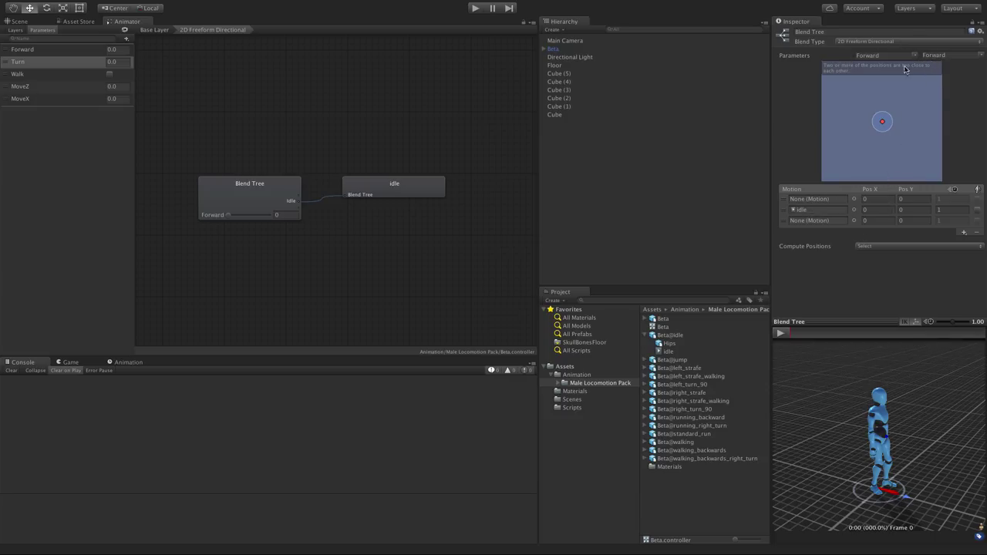
{"action": "left_click", "coordinate": [933, 55]}
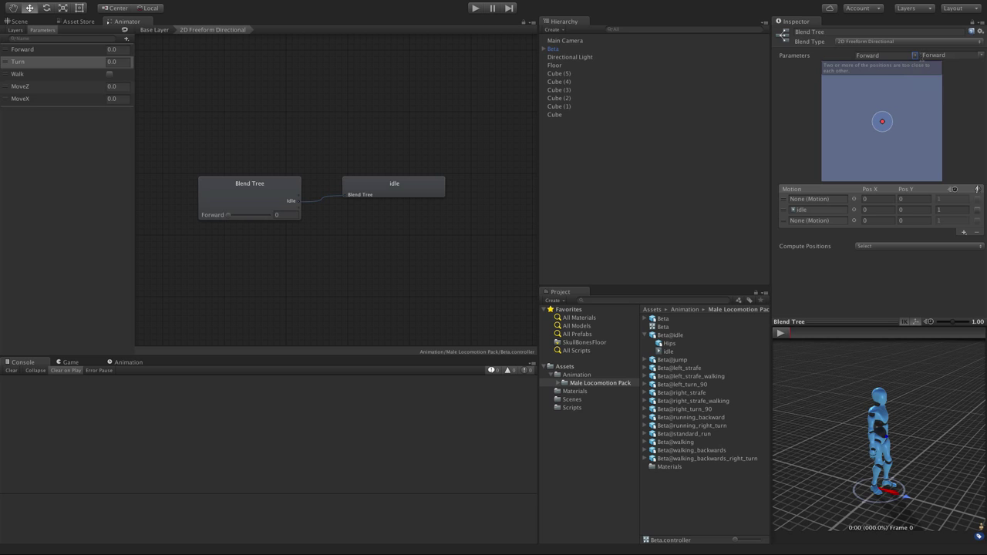
Set the blend parameters to MoveX first and MoveZ second.
{"action": "left_click", "coordinate": [933, 54]}
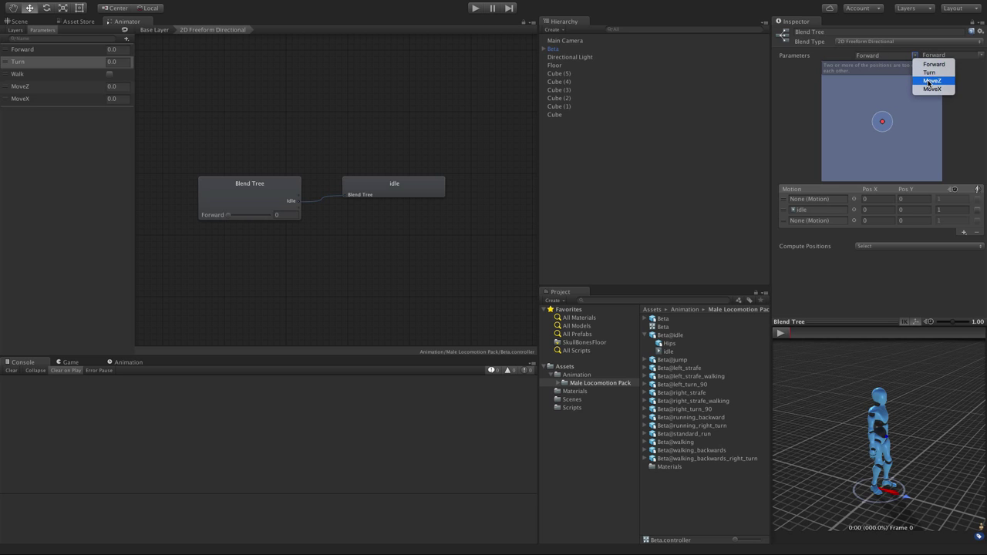
{"action": "left_click", "coordinate": [933, 88]}
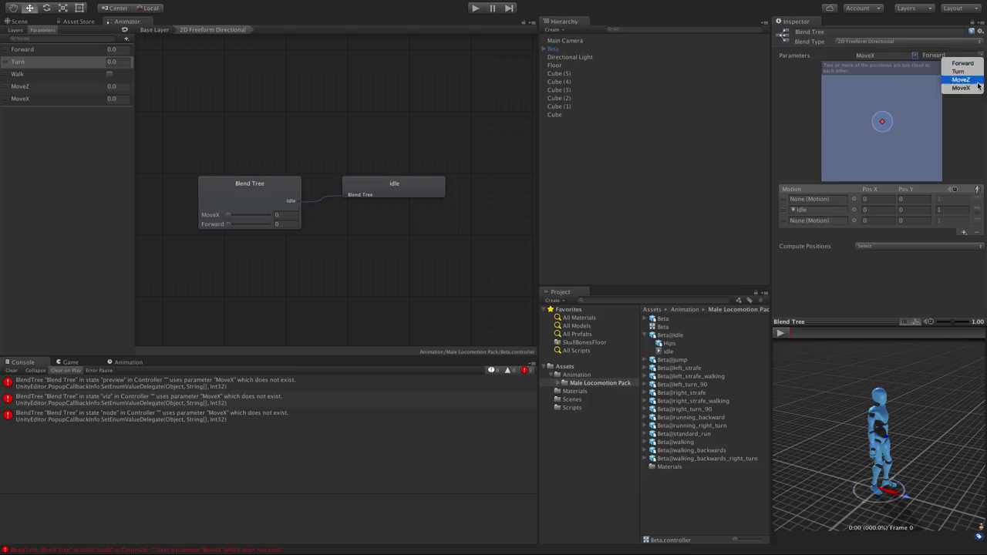
{"action": "left_click", "coordinate": [961, 79]}
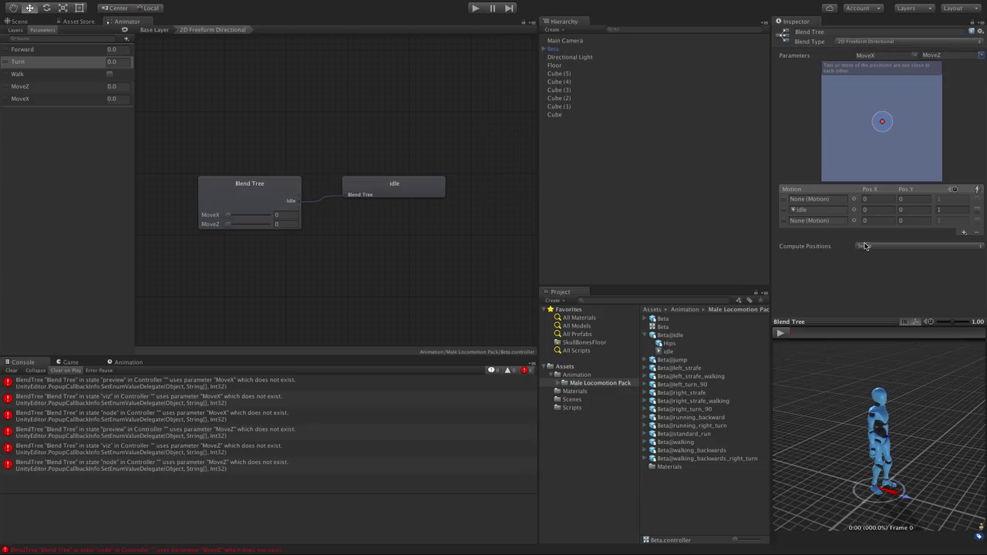
{"action": "mouse_move", "coordinate": [922, 183]}
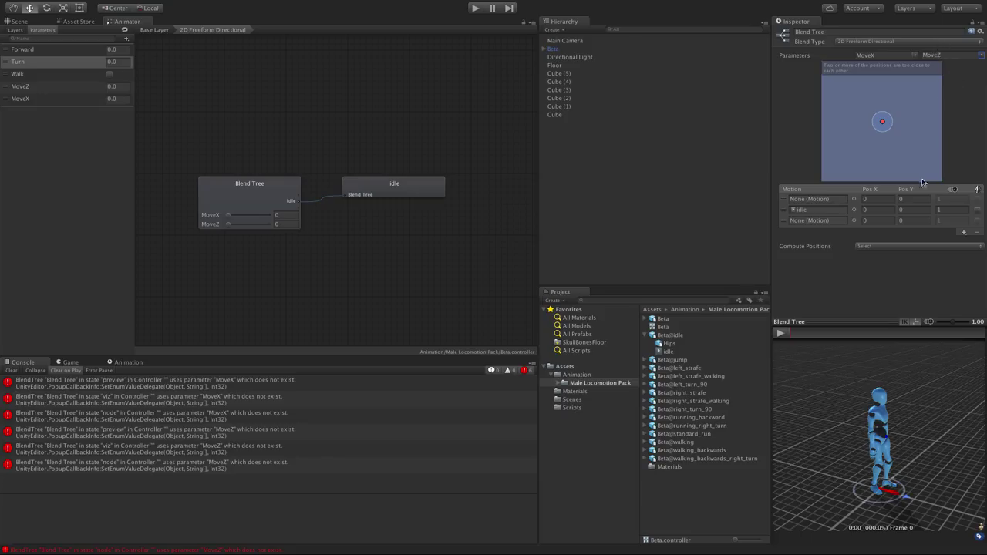
{"action": "mouse_move", "coordinate": [164, 401]}
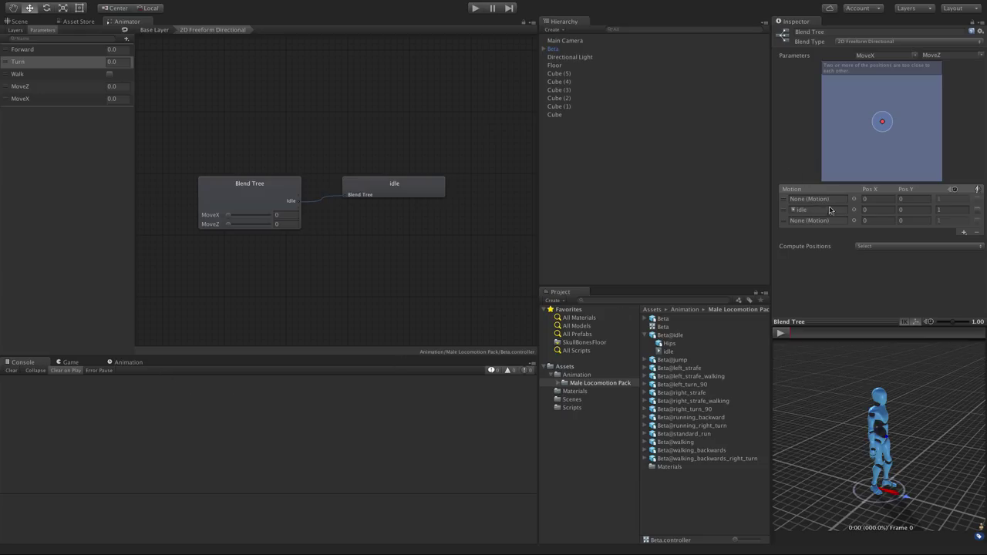
{"action": "mouse_move", "coordinate": [451, 314]}
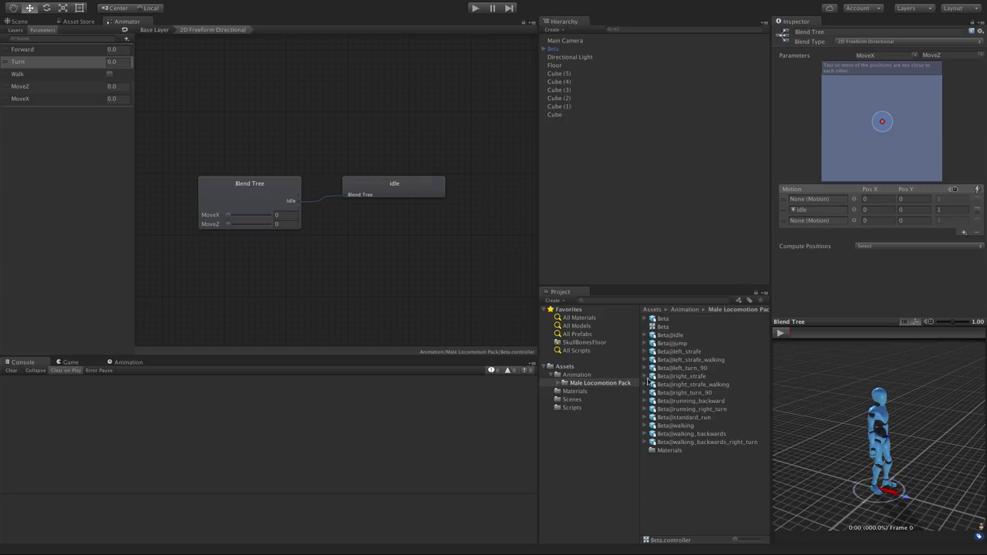
Assign walking_backwards at Y -0.5 and walking at Y 0.5 around idle.
{"action": "left_click", "coordinate": [645, 426]}
{"action": "type", "text": ".5"}
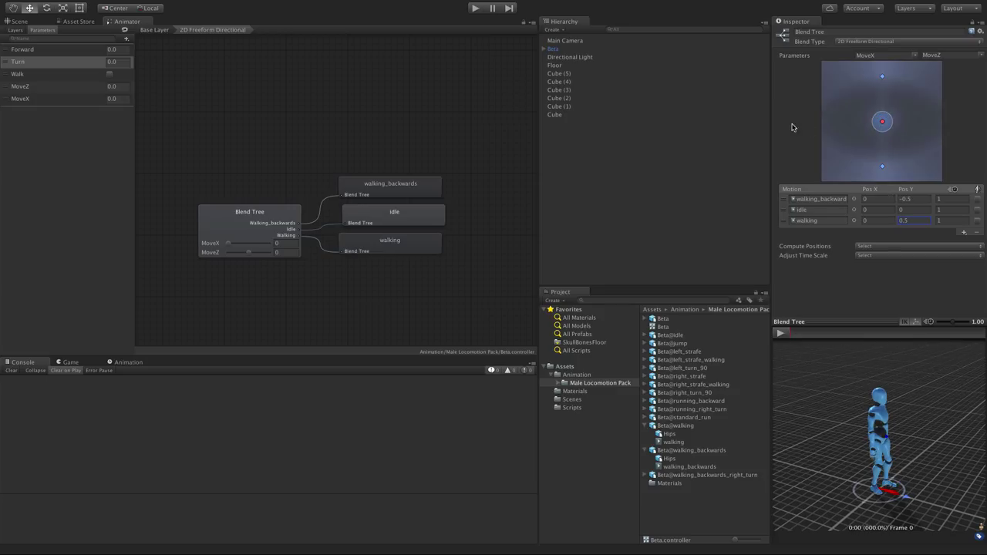
Play the blend preview and raise MoveZ to check the forward walk blend.
{"action": "left_click", "coordinate": [780, 332]}
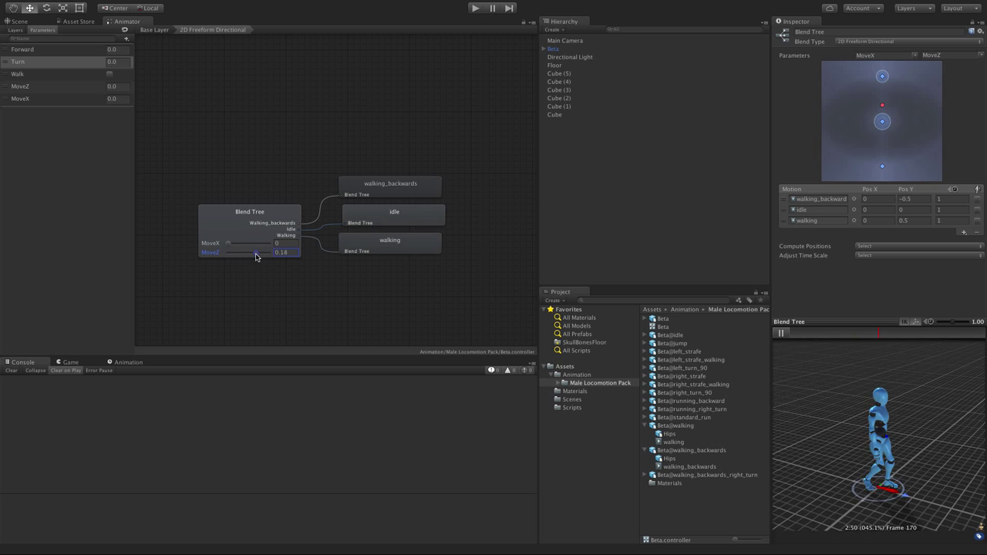
{"action": "left_click_drag", "start_coordinate": [258, 252], "coordinate": [242, 252]}
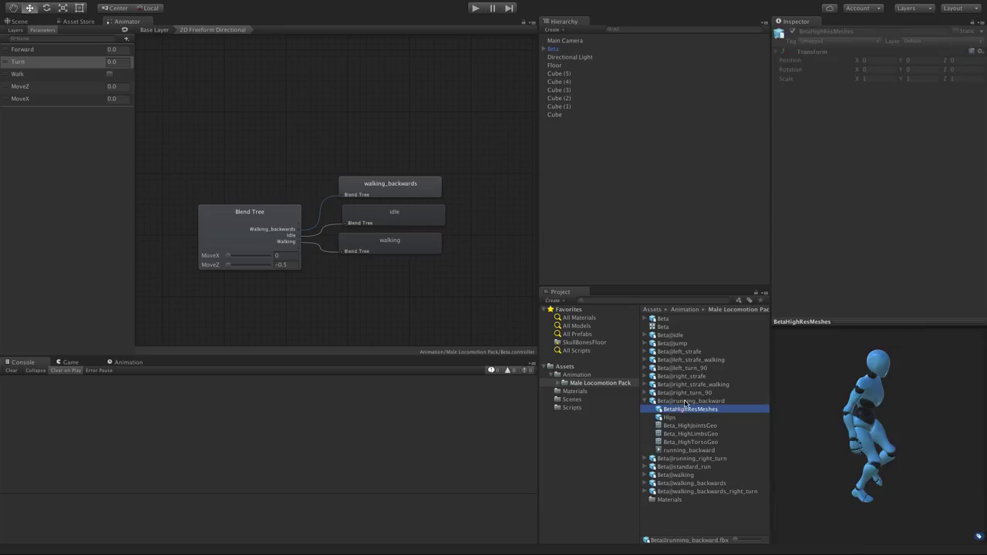
Show running_backward's import settings with Loop Time and Bake Into Pose enabled.
{"action": "left_click", "coordinate": [690, 400]}
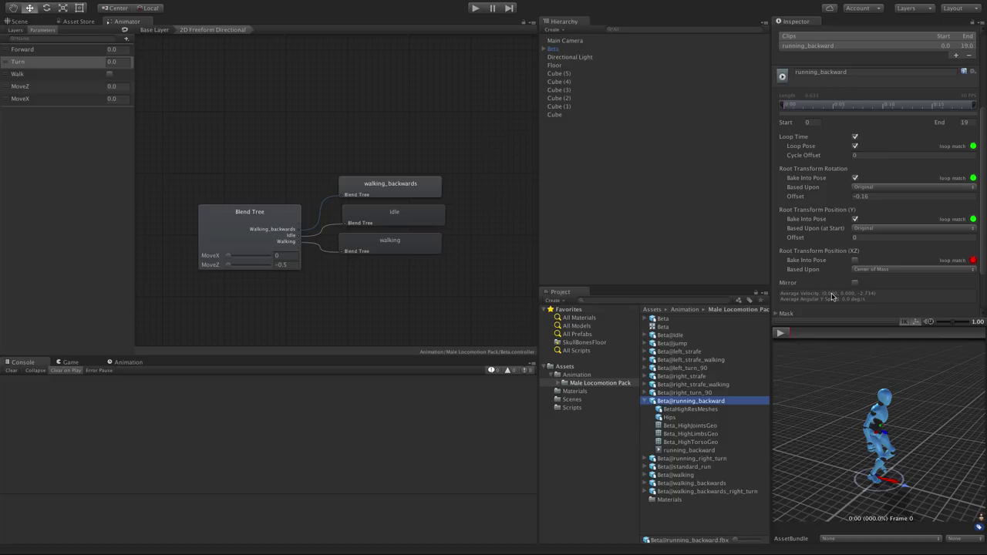
Add running_backward to the motion list at Pos Y -1.
{"action": "left_click", "coordinate": [249, 211]}
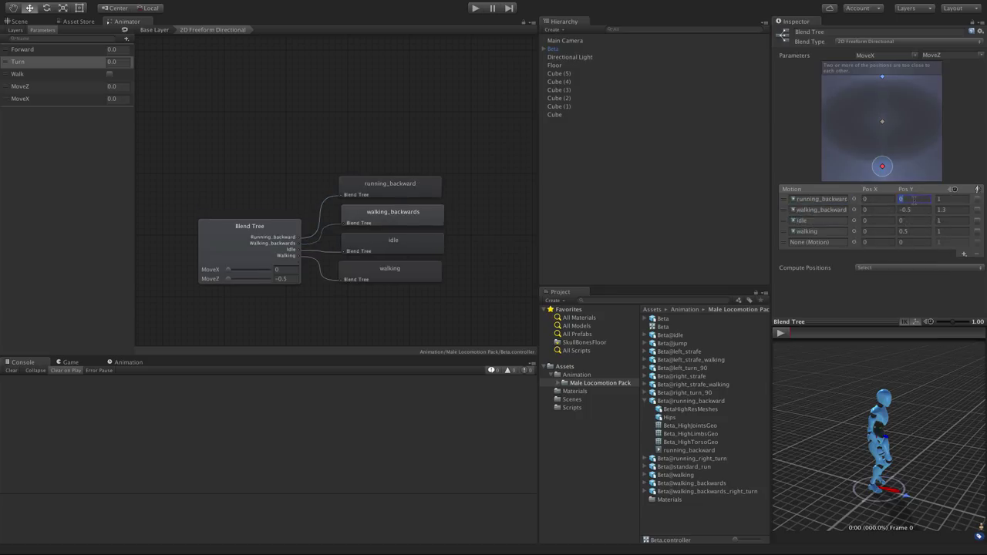
{"action": "type", "text": "-1"}
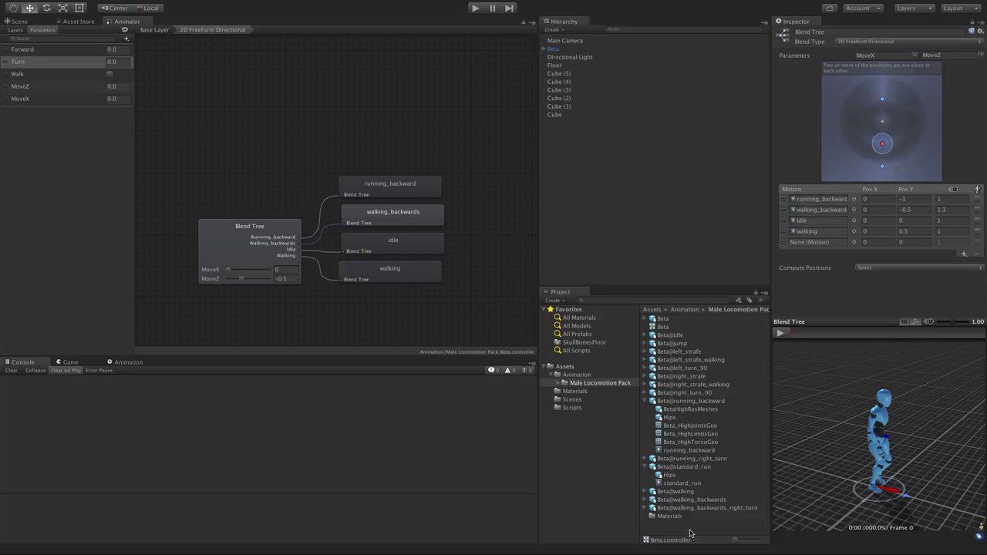
Add standard_run to the fifth slot at Pos X 0, Y 1 and play the preview.
{"action": "right_click", "coordinate": [690, 532]}
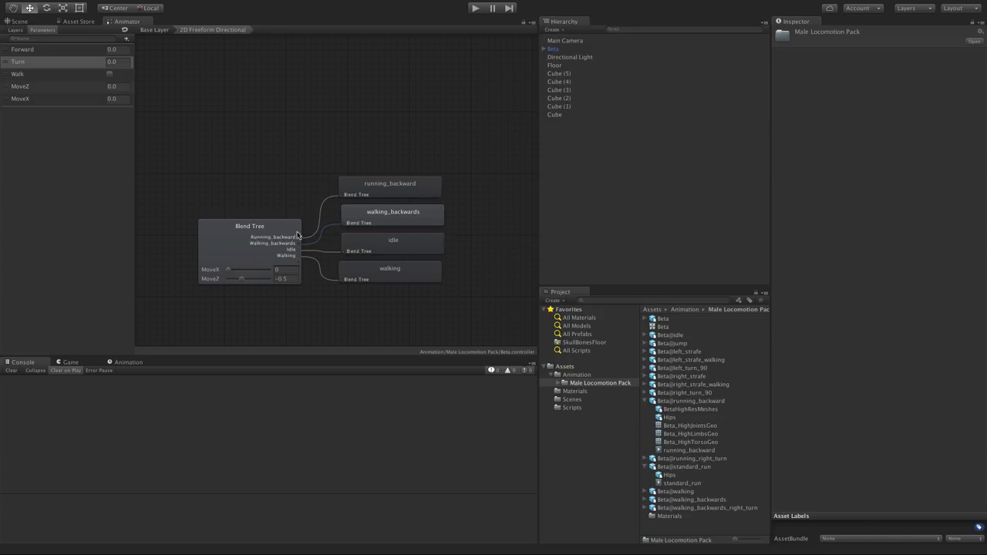
{"action": "left_click", "coordinate": [249, 226]}
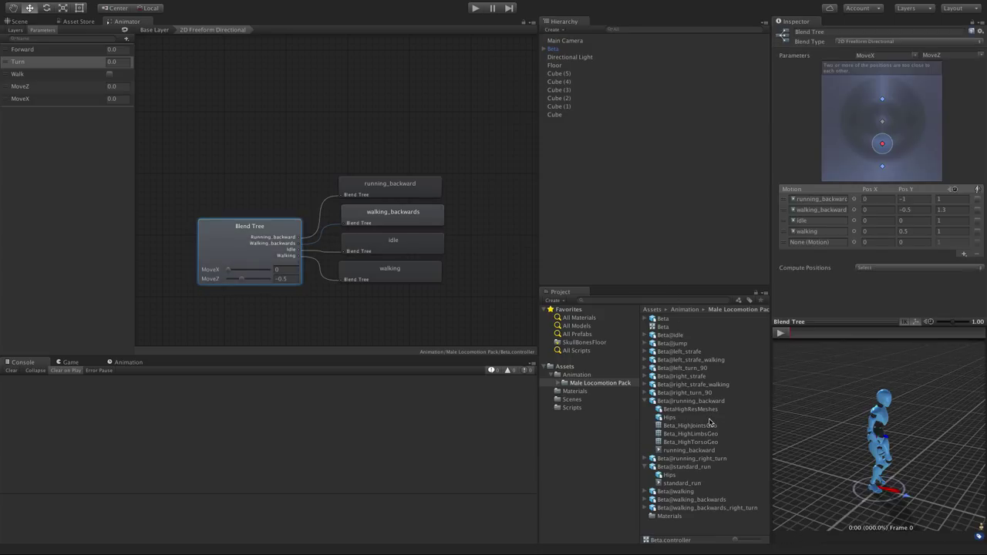
{"action": "mouse_move", "coordinate": [690, 401]}
{"action": "type", "text": "1"}
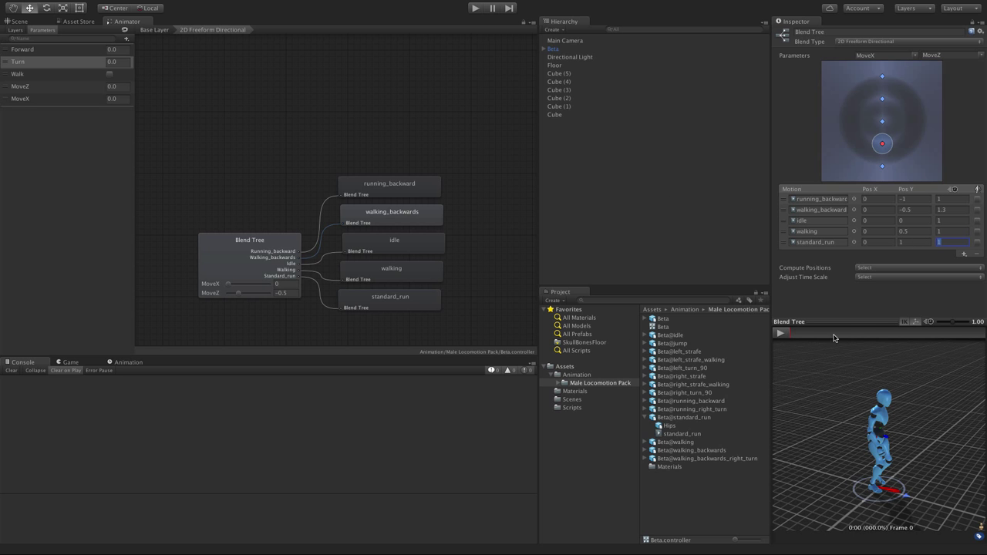
{"action": "left_click", "coordinate": [780, 333]}
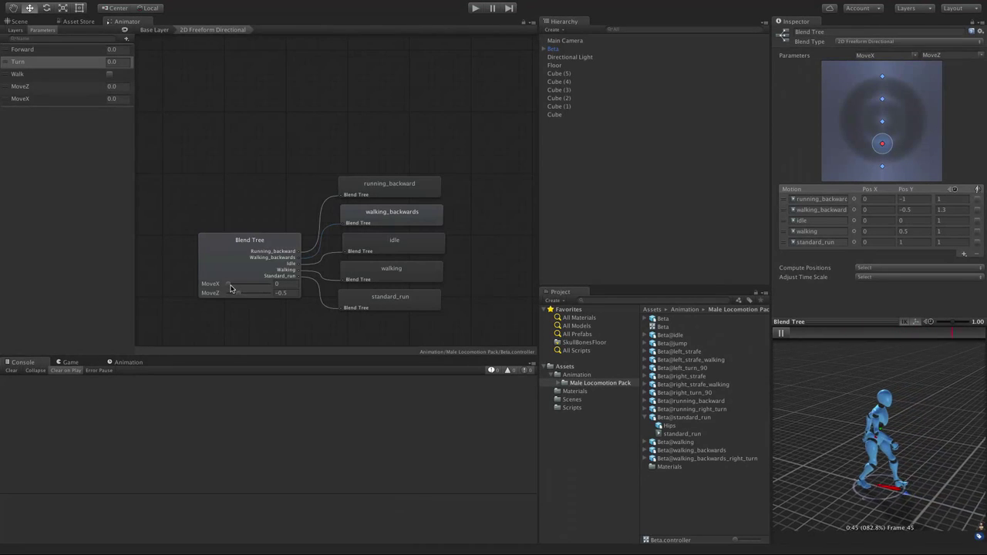
Scrub MoveX between 0 and 1, then raise MoveZ to 1 to preview standard_run.
{"action": "left_click_drag", "start_coordinate": [246, 284], "coordinate": [276, 283]}
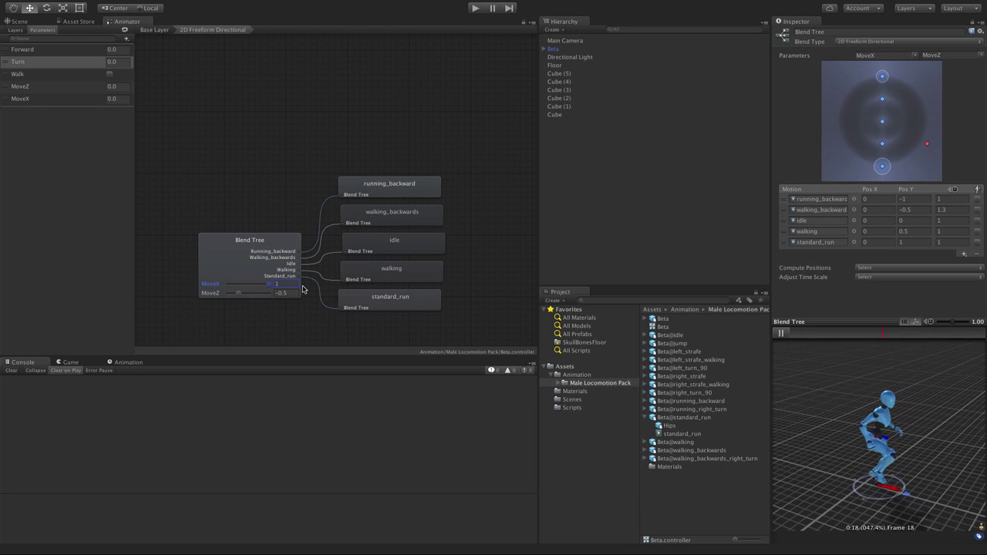
{"action": "left_click_drag", "start_coordinate": [276, 283], "coordinate": [229, 284]}
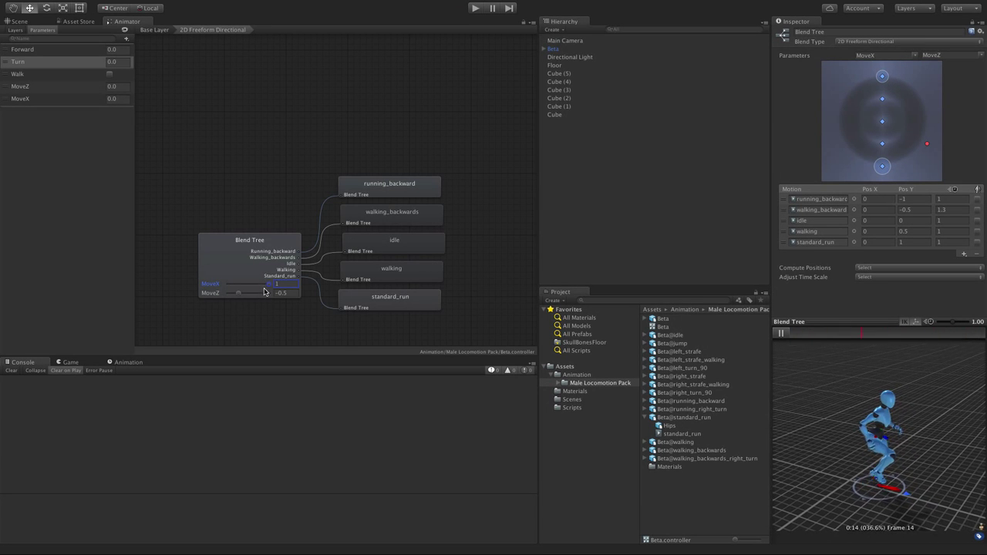
{"action": "left_click_drag", "start_coordinate": [276, 283], "coordinate": [237, 284]}
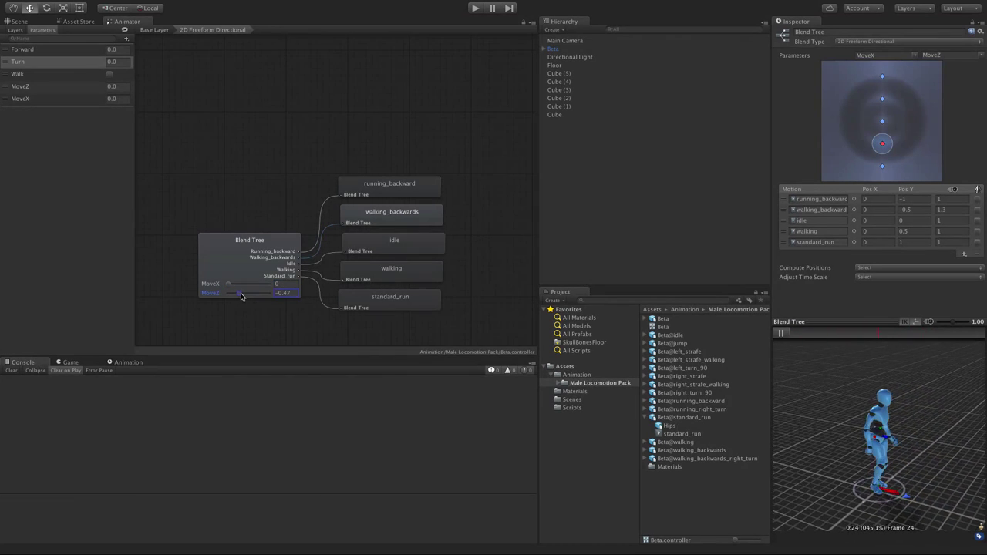
{"action": "left_click_drag", "start_coordinate": [240, 294], "coordinate": [257, 293]}
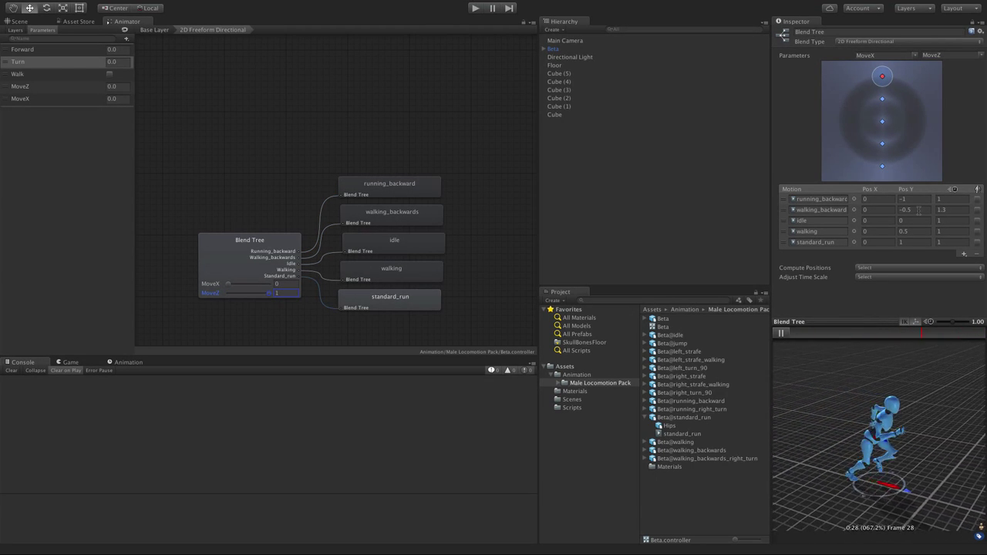
{"action": "mouse_move", "coordinate": [894, 131]}
{"action": "type", "text": "0.2"}
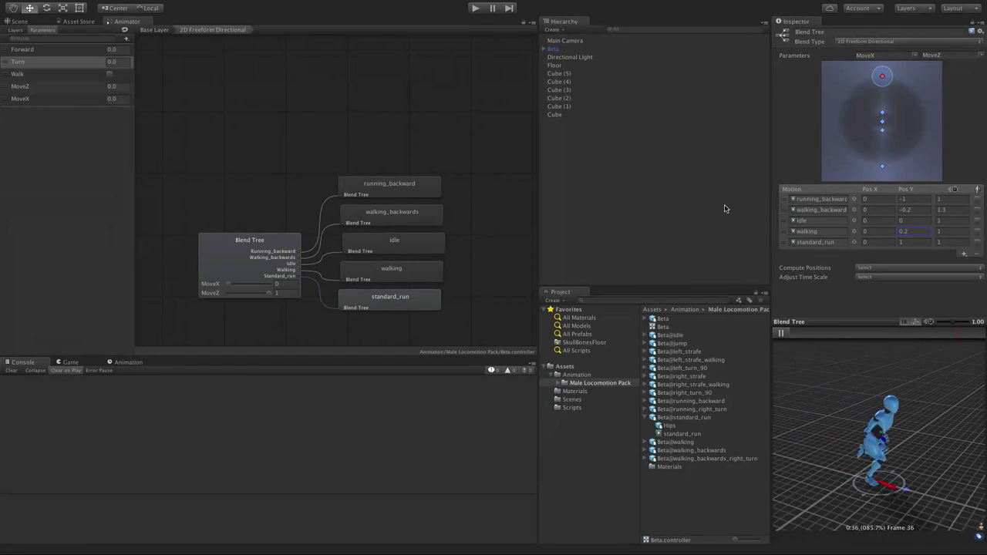
{"action": "mouse_move", "coordinate": [581, 218]}
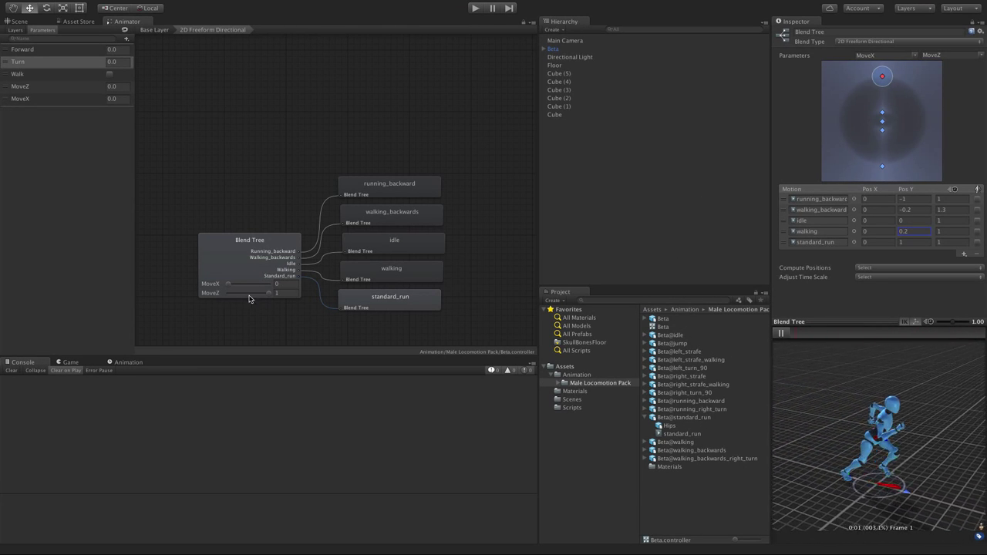
{"action": "left_click_drag", "start_coordinate": [276, 293], "coordinate": [260, 293]}
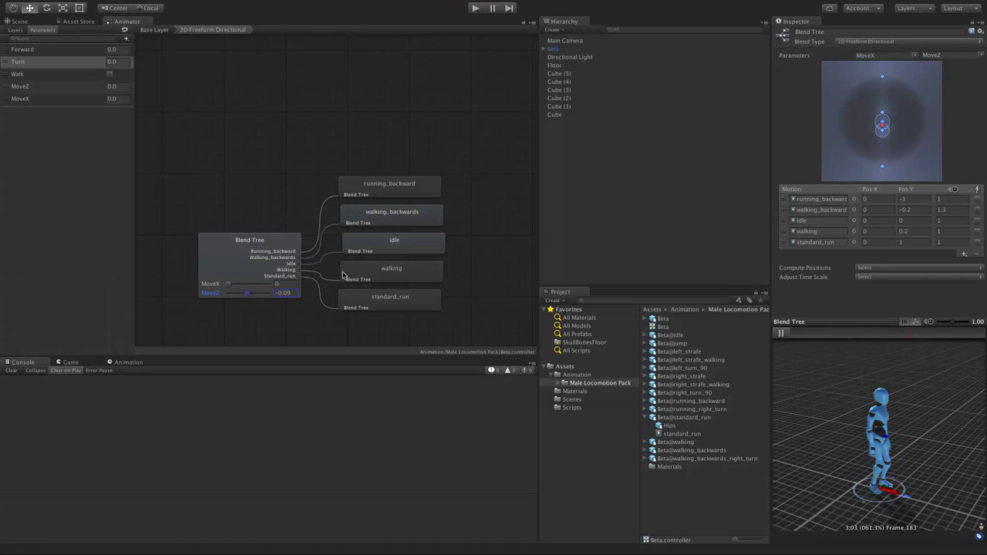
{"action": "left_click_drag", "start_coordinate": [248, 293], "coordinate": [262, 293]}
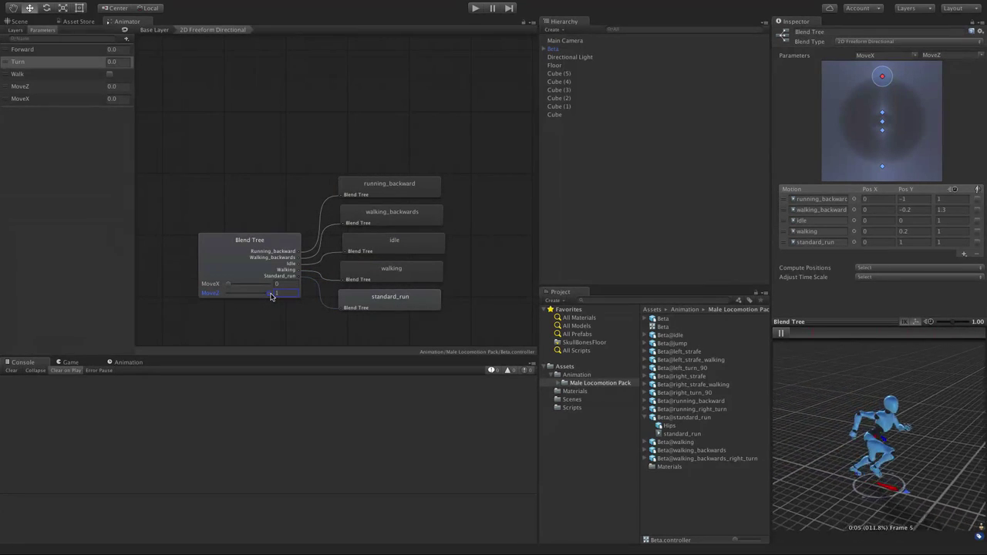
{"action": "left_click_drag", "start_coordinate": [270, 294], "coordinate": [241, 294]}
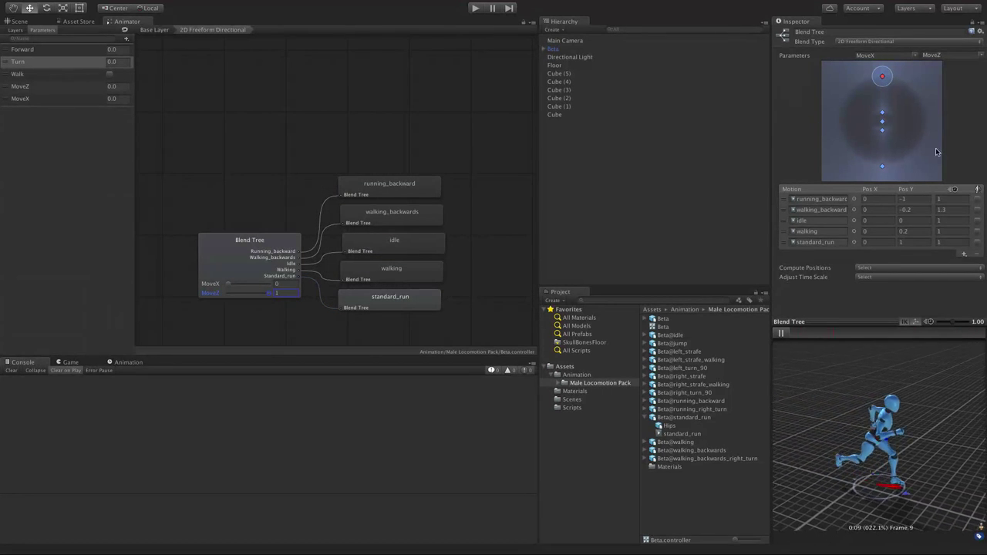
Add empty None (Motion) slots to the Blend Tree node via Add Motion for the strafe clips.
{"action": "right_click", "coordinate": [262, 247]}
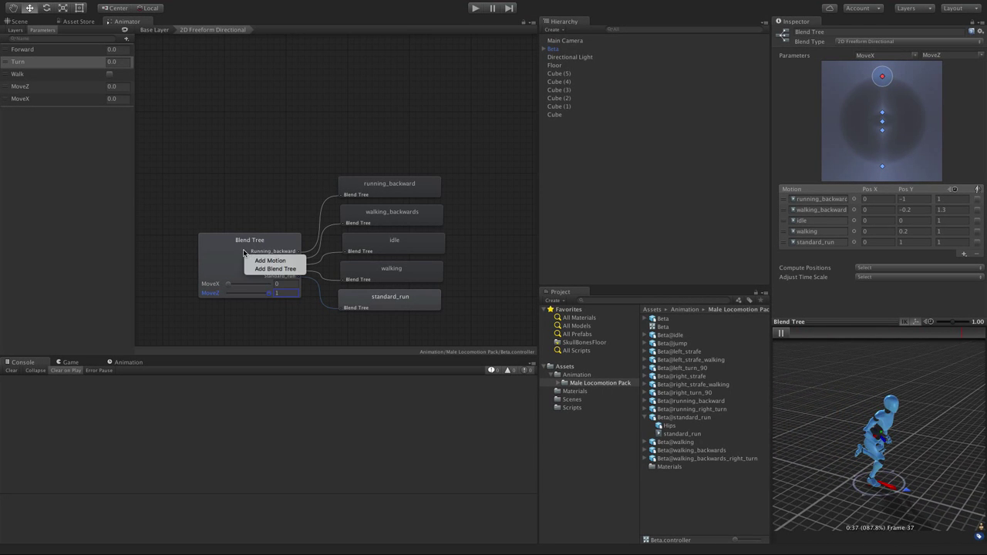
{"action": "left_click", "coordinate": [270, 259]}
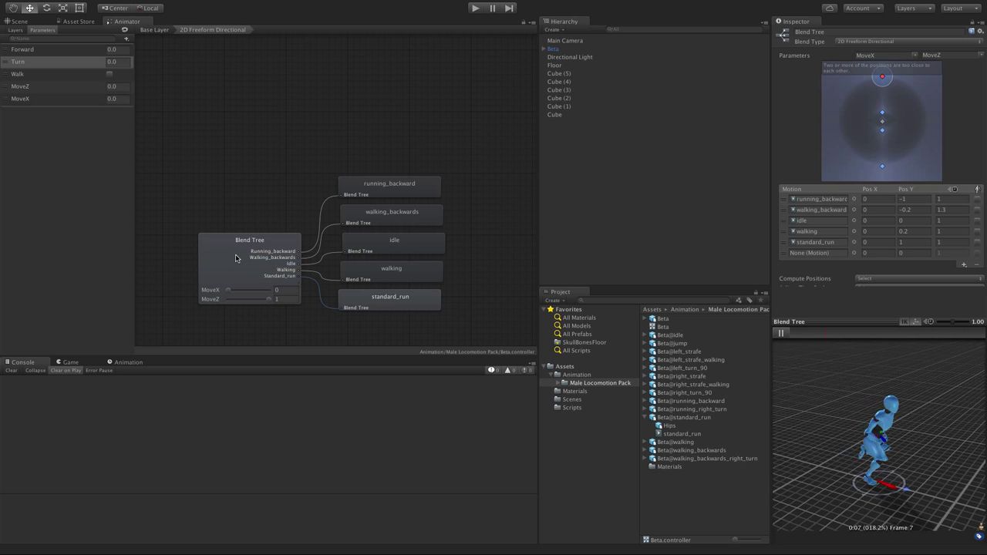
{"action": "right_click", "coordinate": [262, 255]}
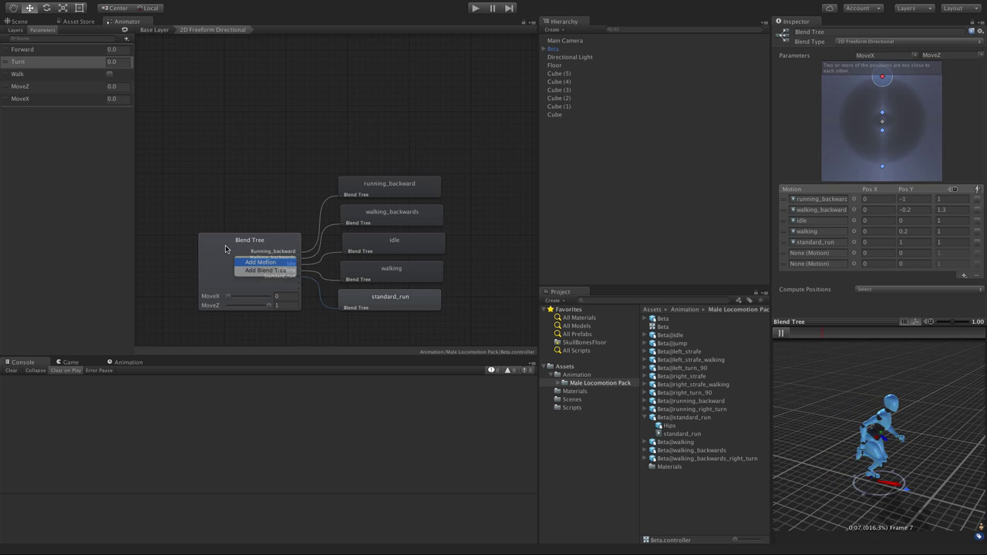
{"action": "left_click", "coordinate": [260, 262]}
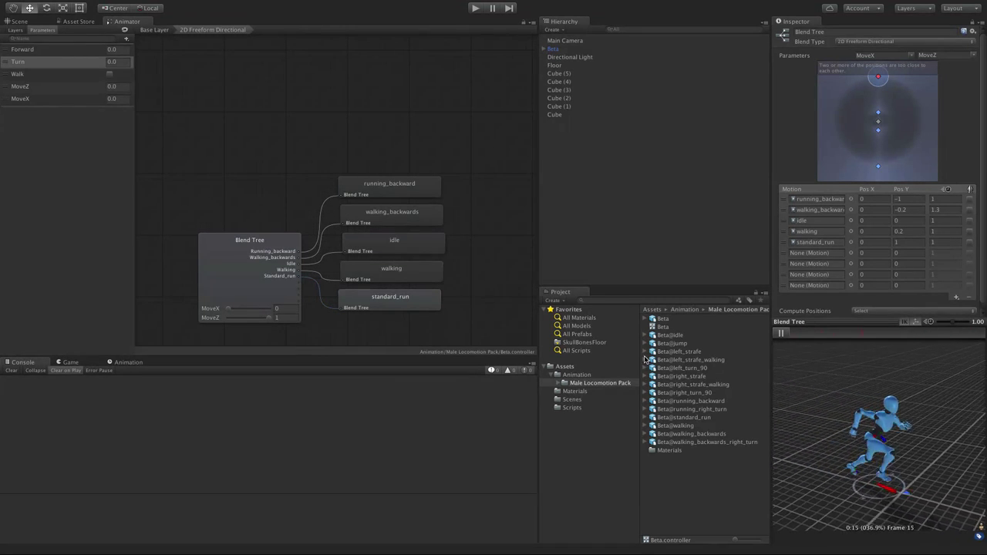
Reveal the left_strafe, left_strafe_walking and right_strafe clips and set MoveZ to 0 to preview strafing.
{"action": "left_click", "coordinate": [644, 352]}
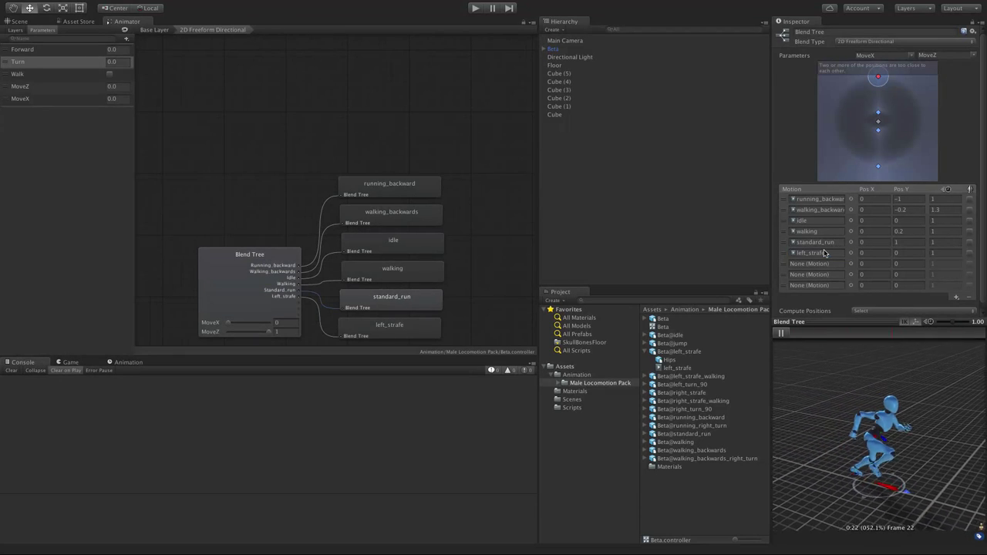
{"action": "left_click", "coordinate": [644, 377]}
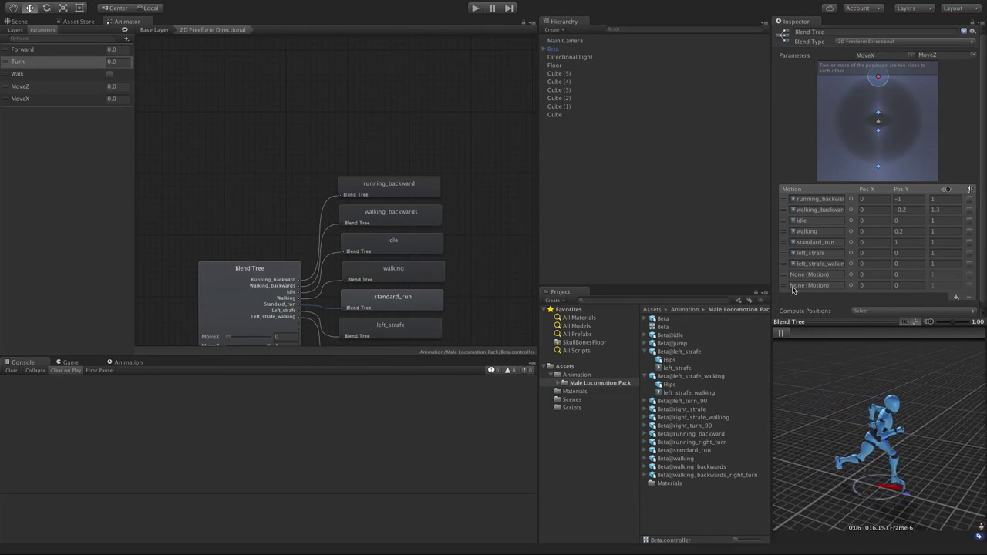
{"action": "left_click", "coordinate": [645, 408]}
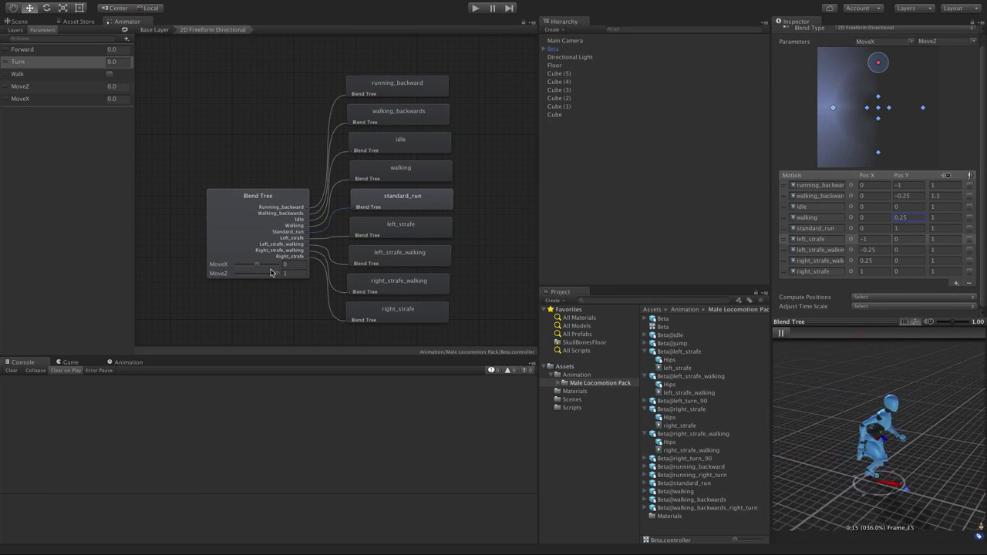
{"action": "left_click_drag", "start_coordinate": [258, 264], "coordinate": [266, 264]}
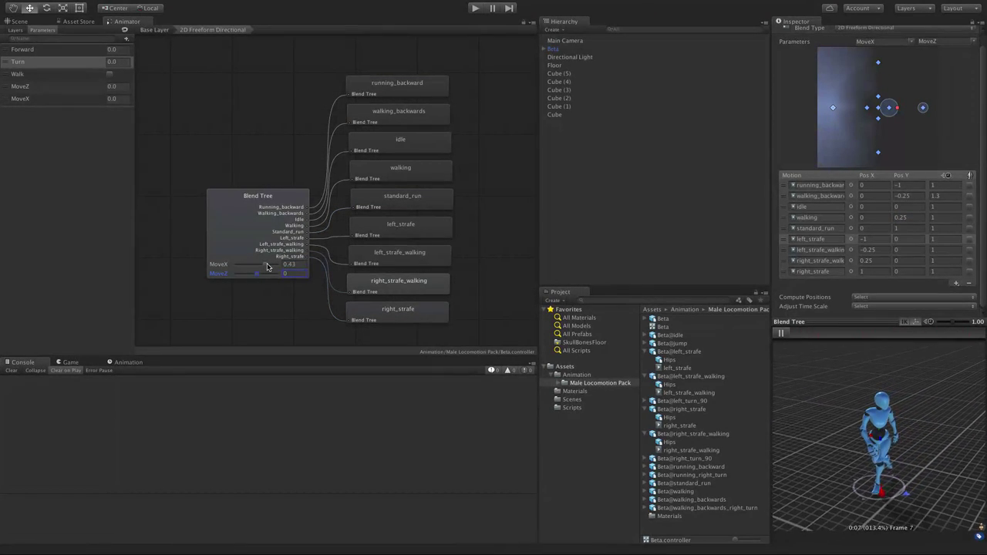
{"action": "left_click_drag", "start_coordinate": [281, 264], "coordinate": [258, 263]}
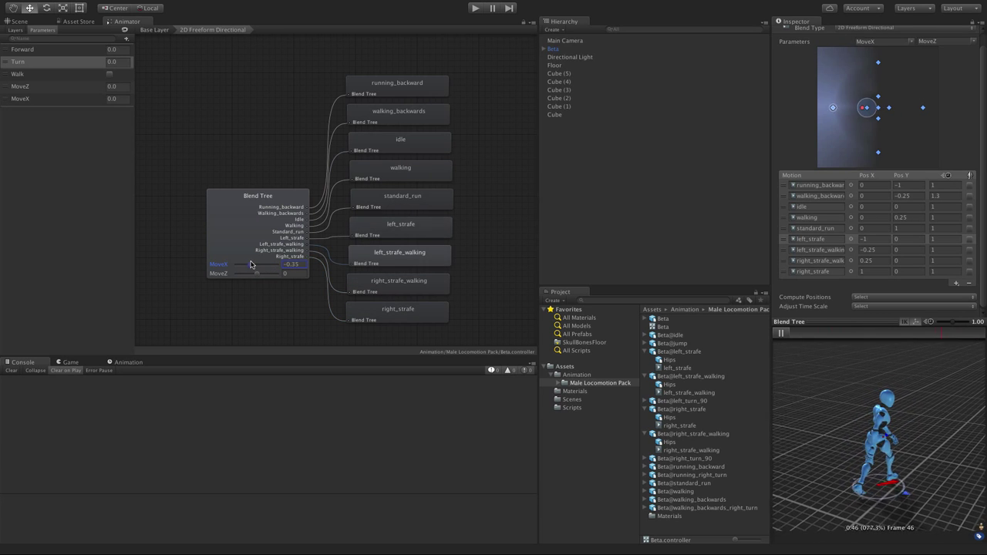